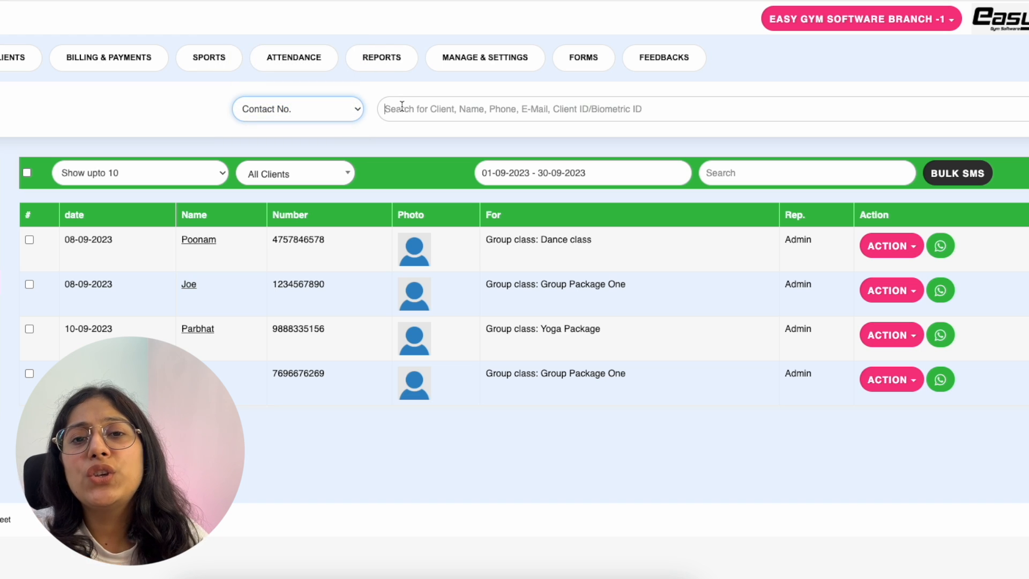
text(1234567890)
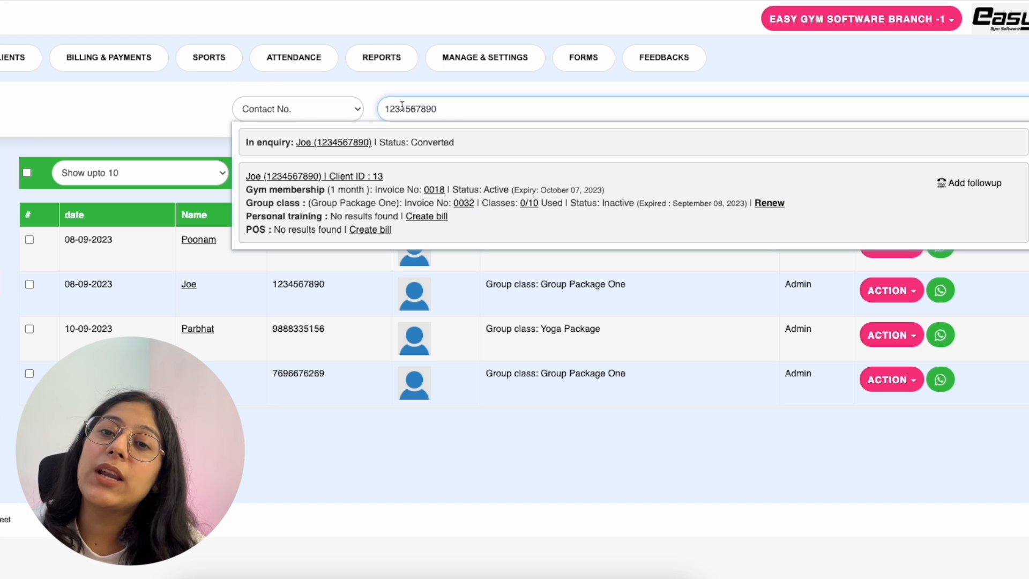
click(209, 57)
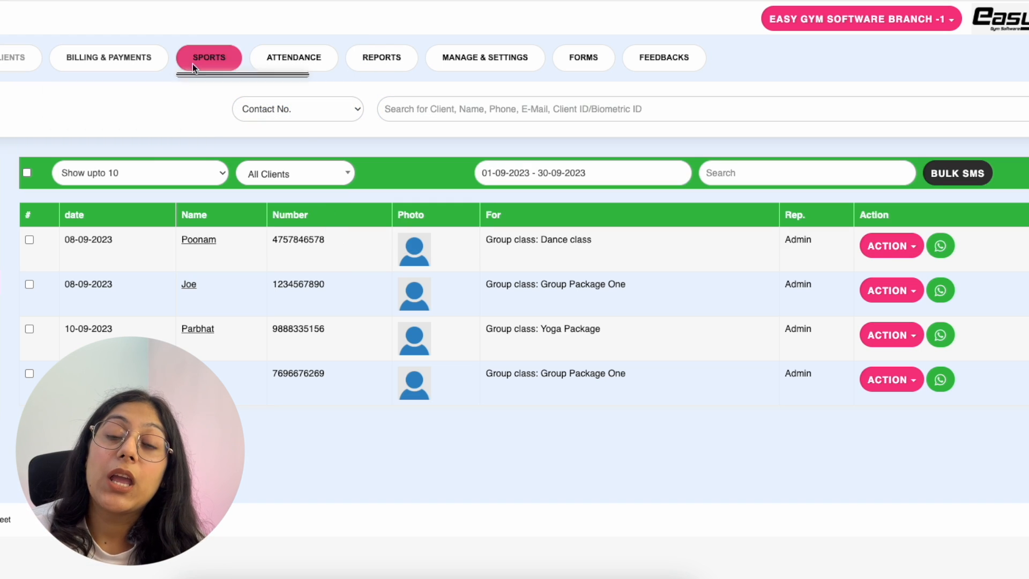
click(13, 57)
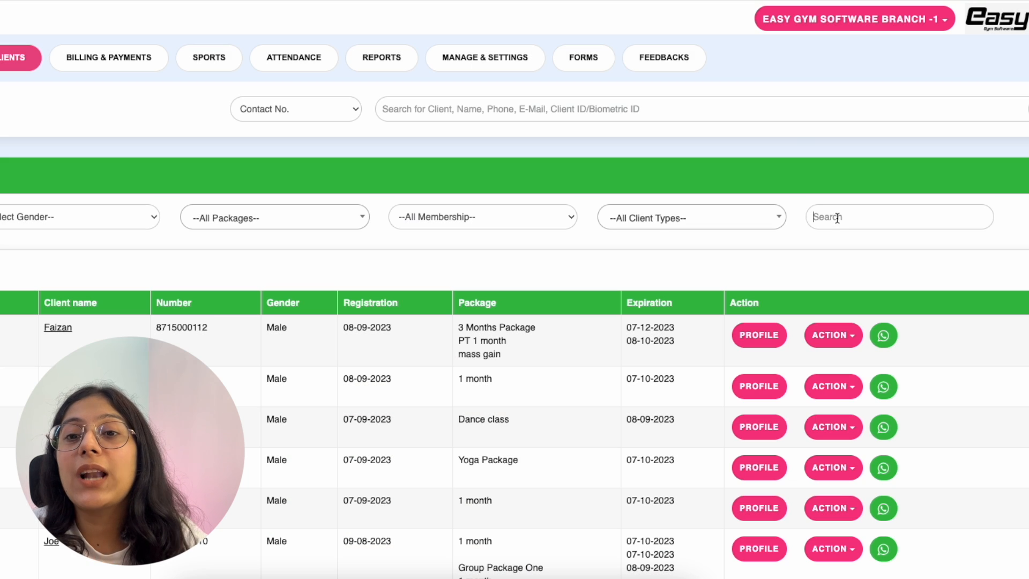
text(1234567890)
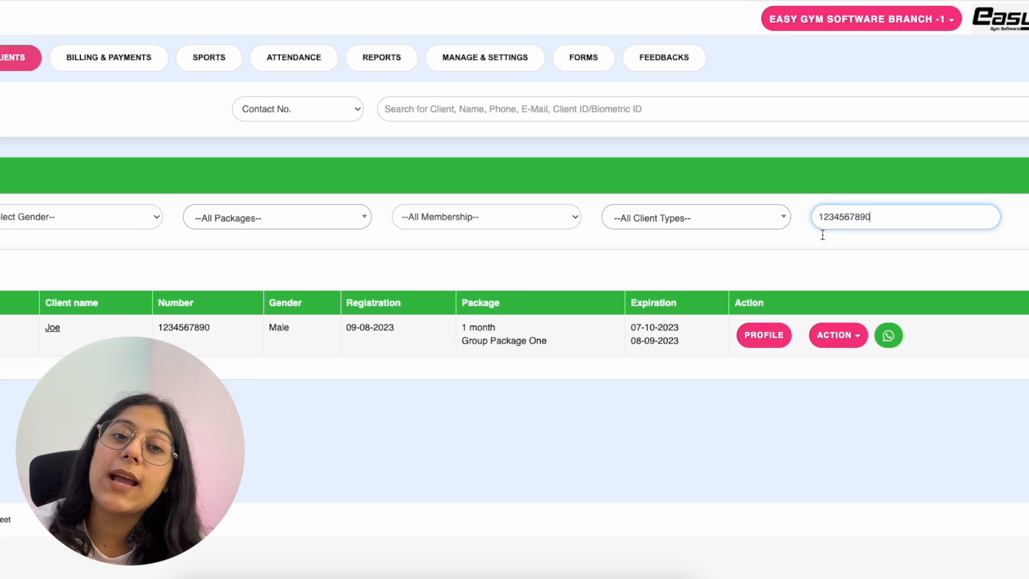
click(834, 335)
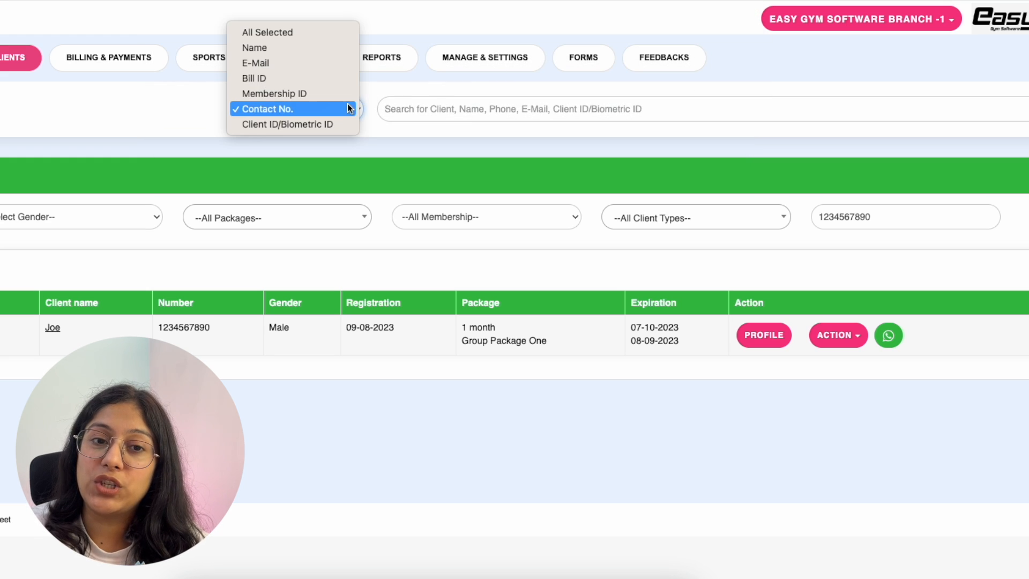
Start the renewal bill for Joe's Group class entry
click(267, 109)
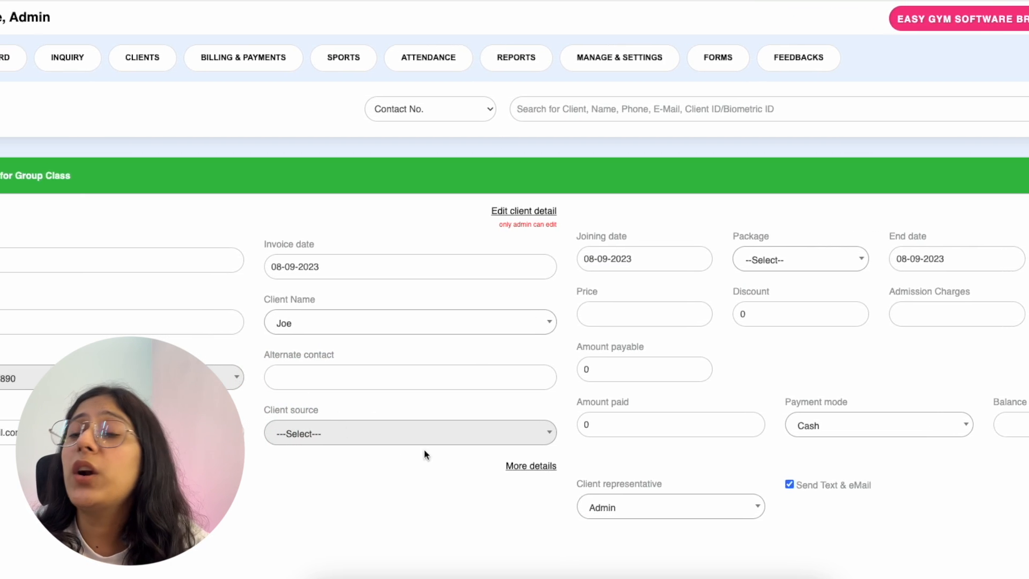
Choose Group package one and apply a 200 discount, leaving 800 payable in cash
click(531, 465)
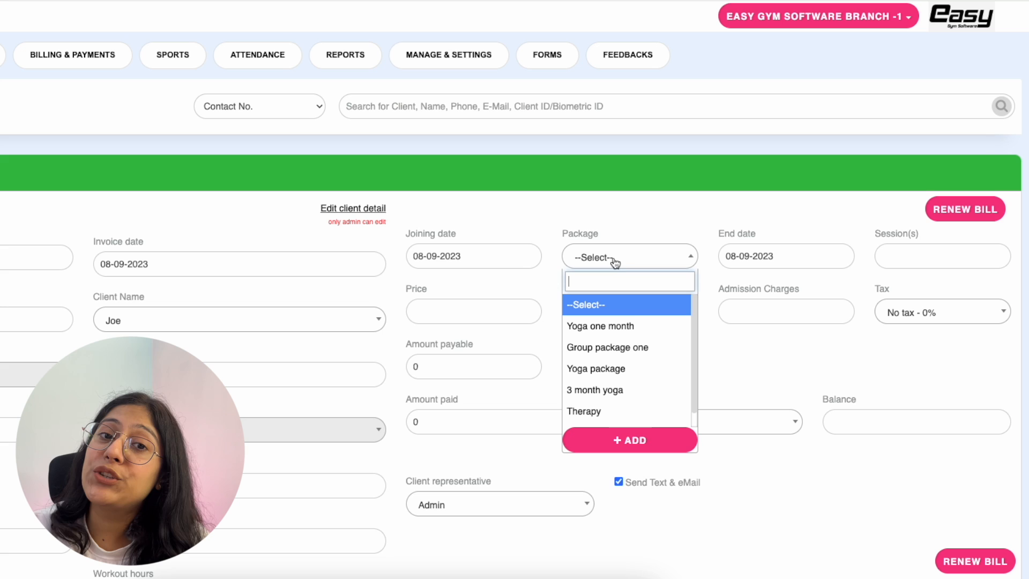
click(473, 256)
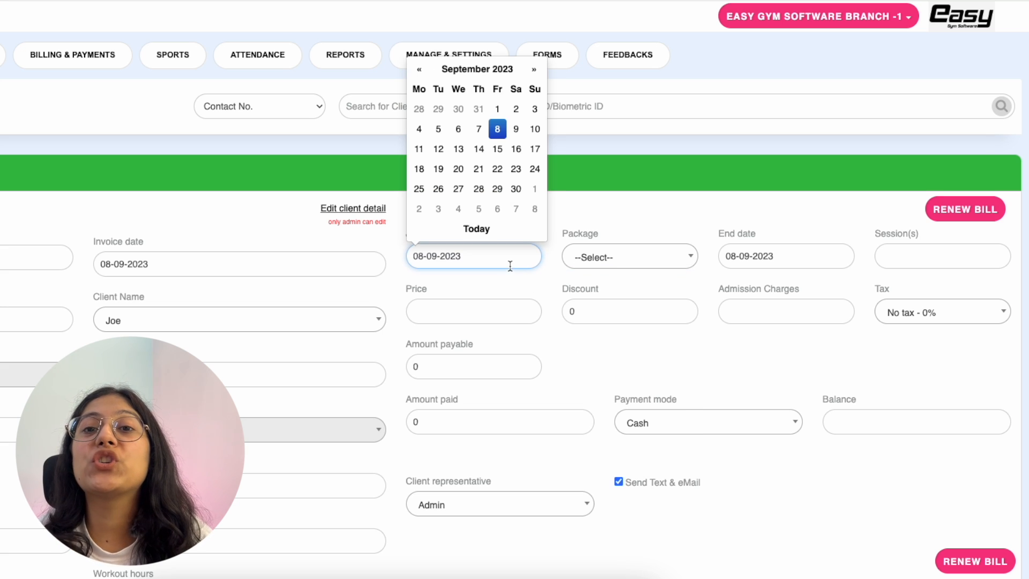
click(628, 256)
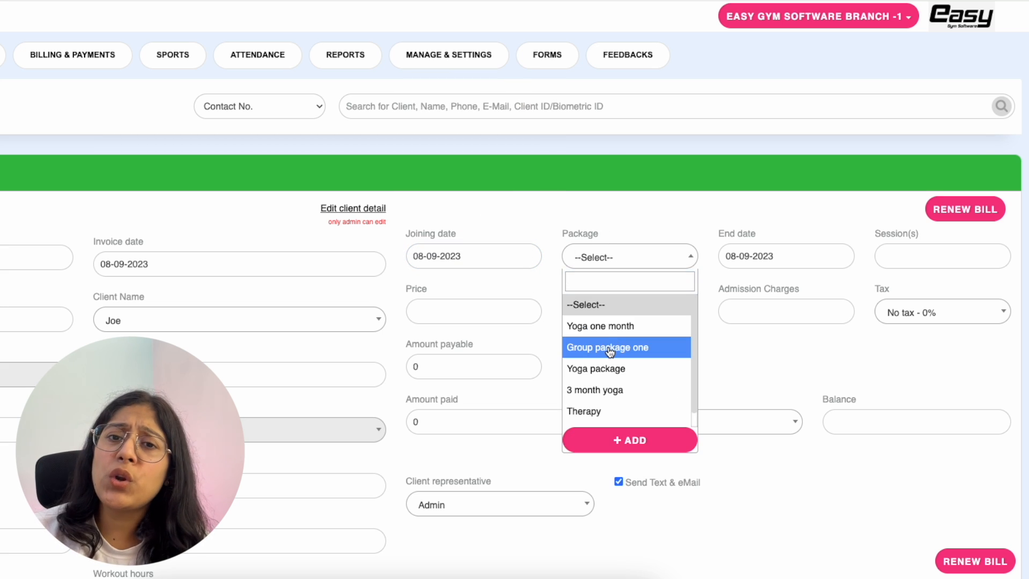
click(607, 347)
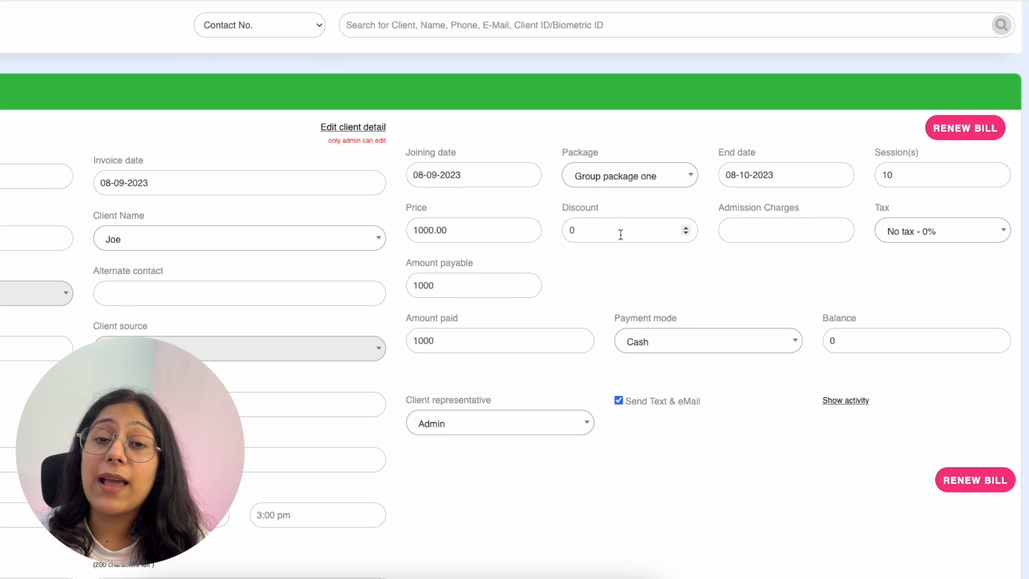
text(200)
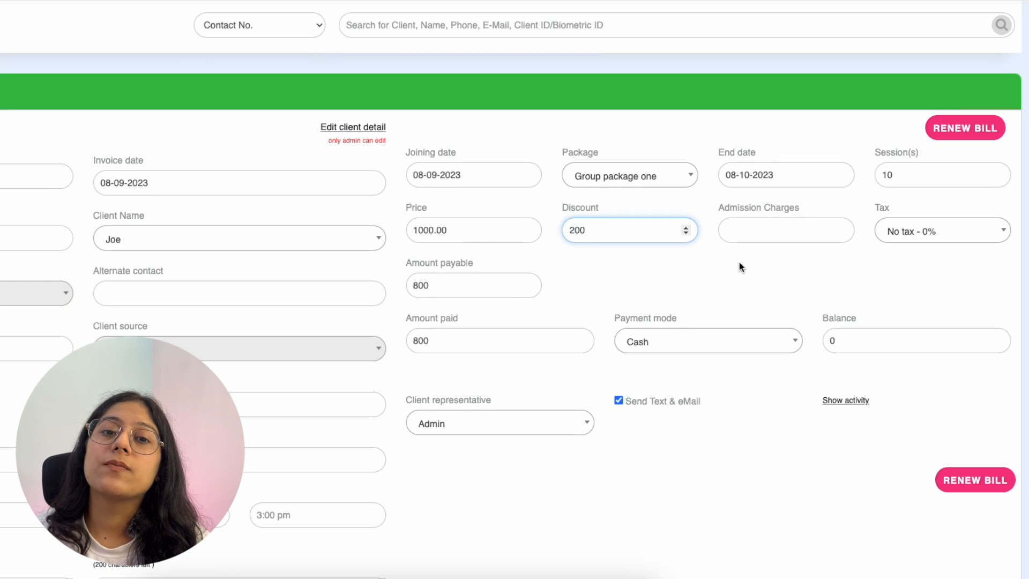
click(941, 231)
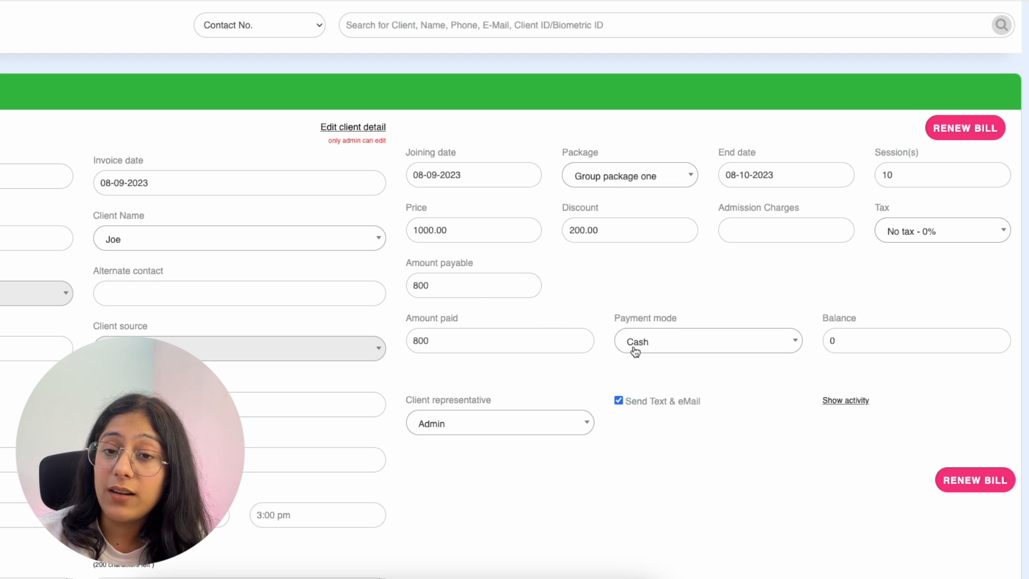
mouse_move(717, 446)
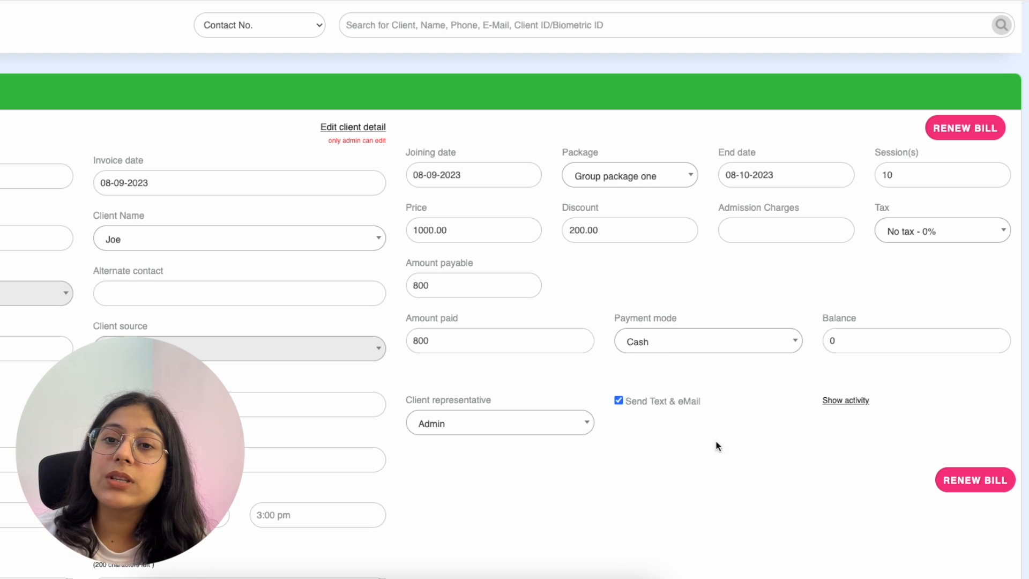